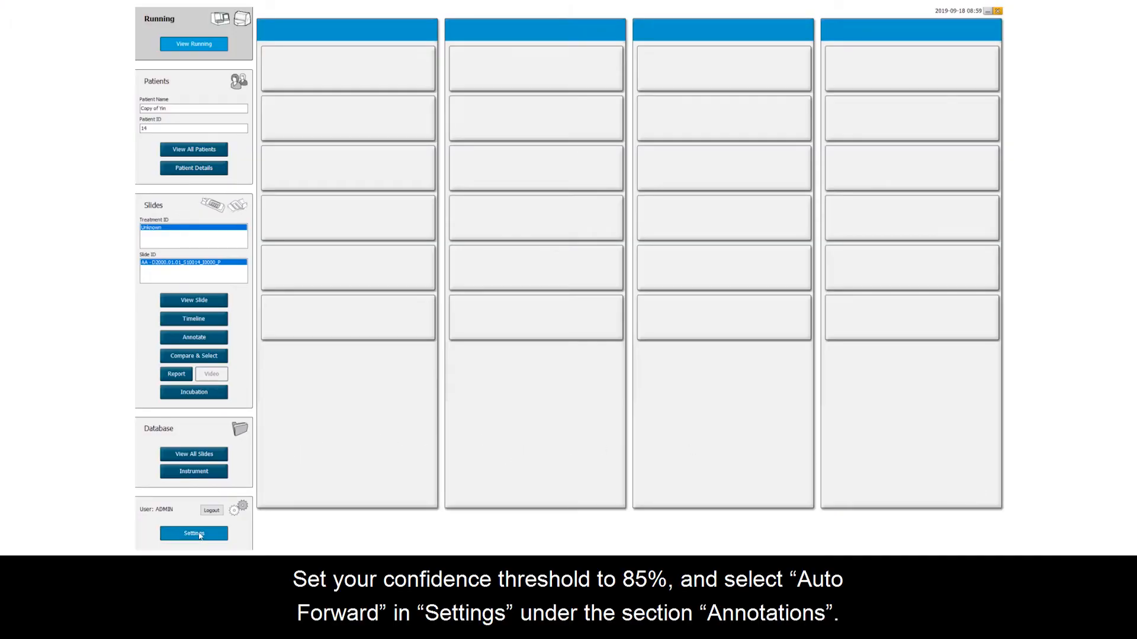
Set the annotation confidence threshold to 85% with Auto Forward on, then show the slide's twelve wells
click(194, 533)
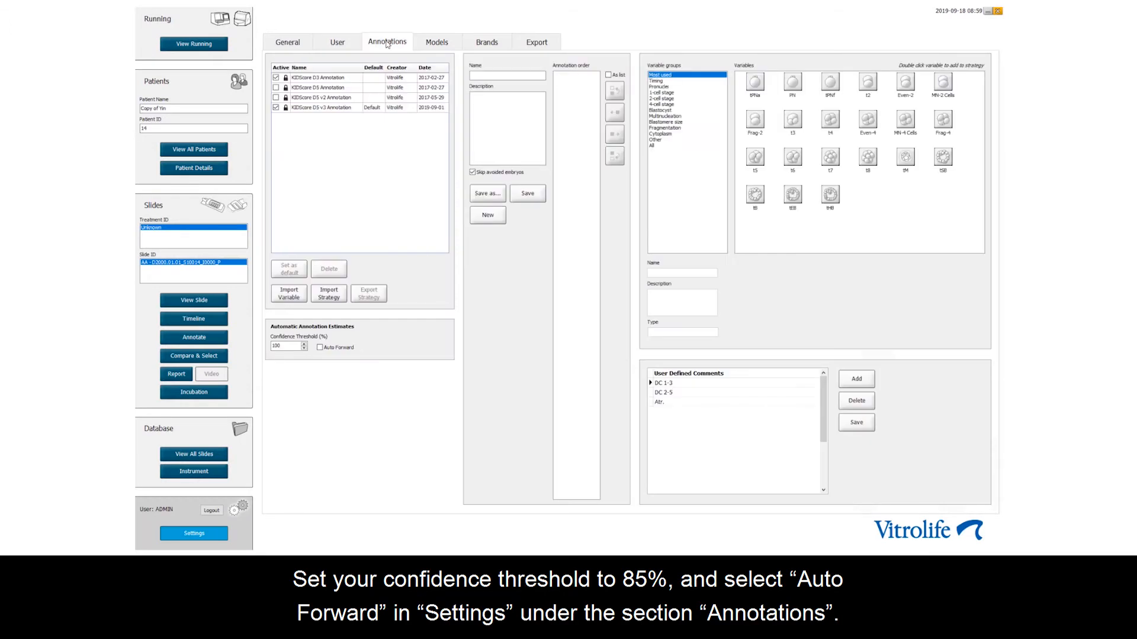
click(285, 345)
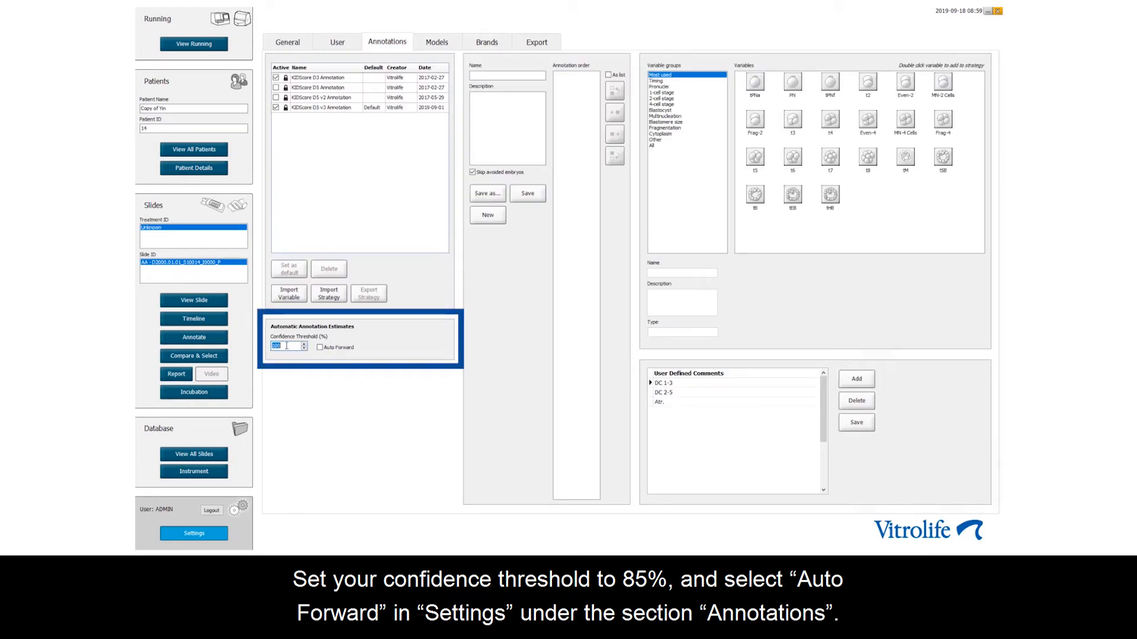
text(85)
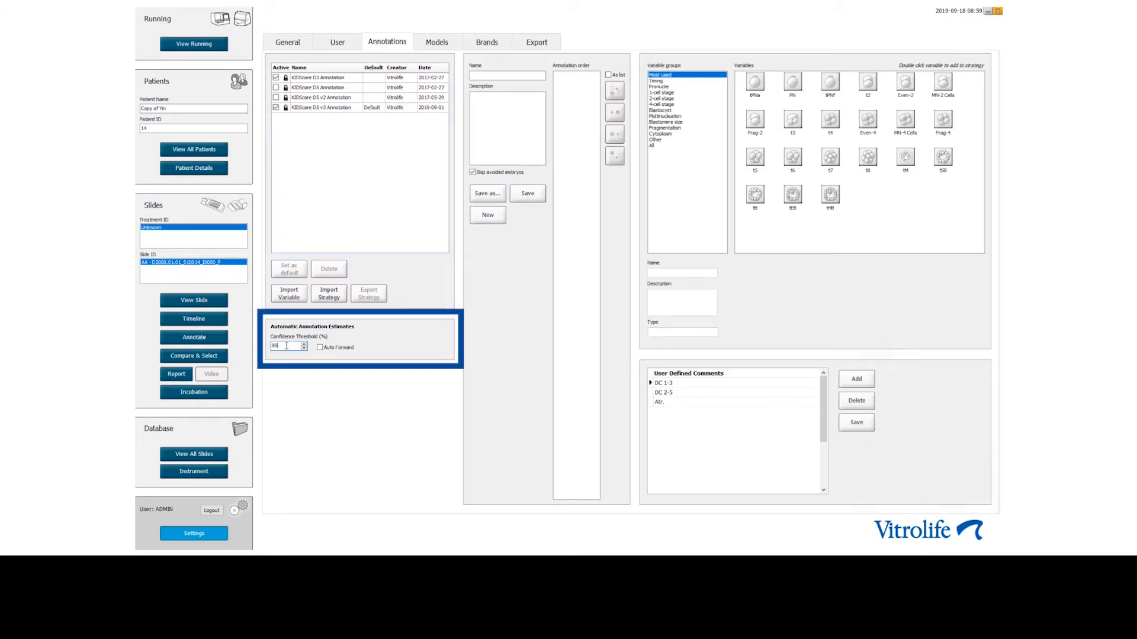
click(320, 348)
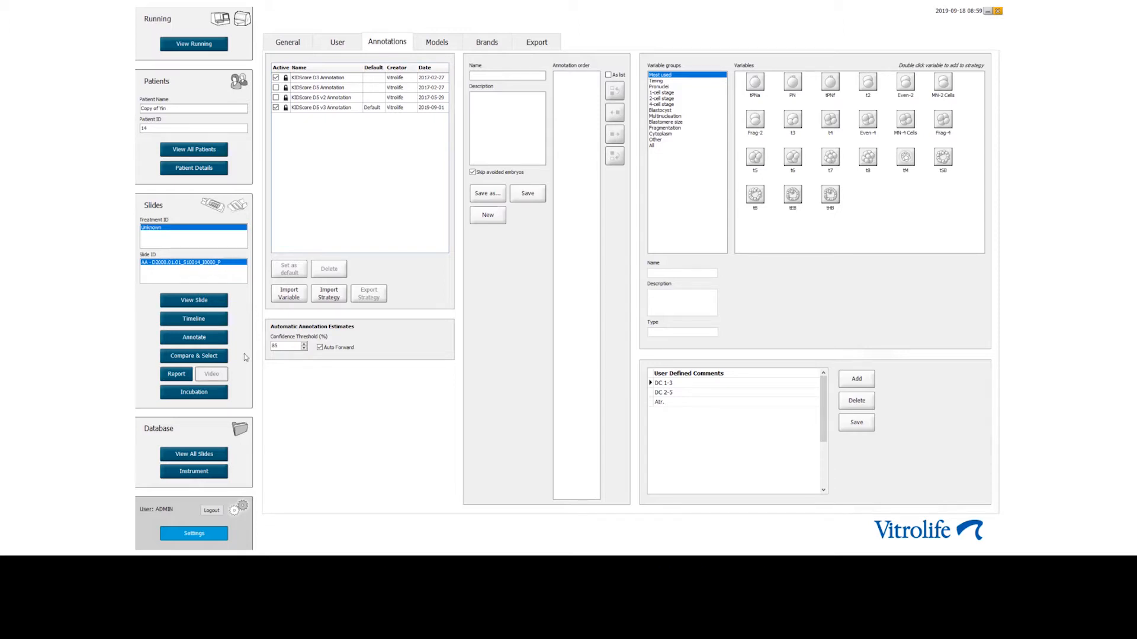
click(194, 300)
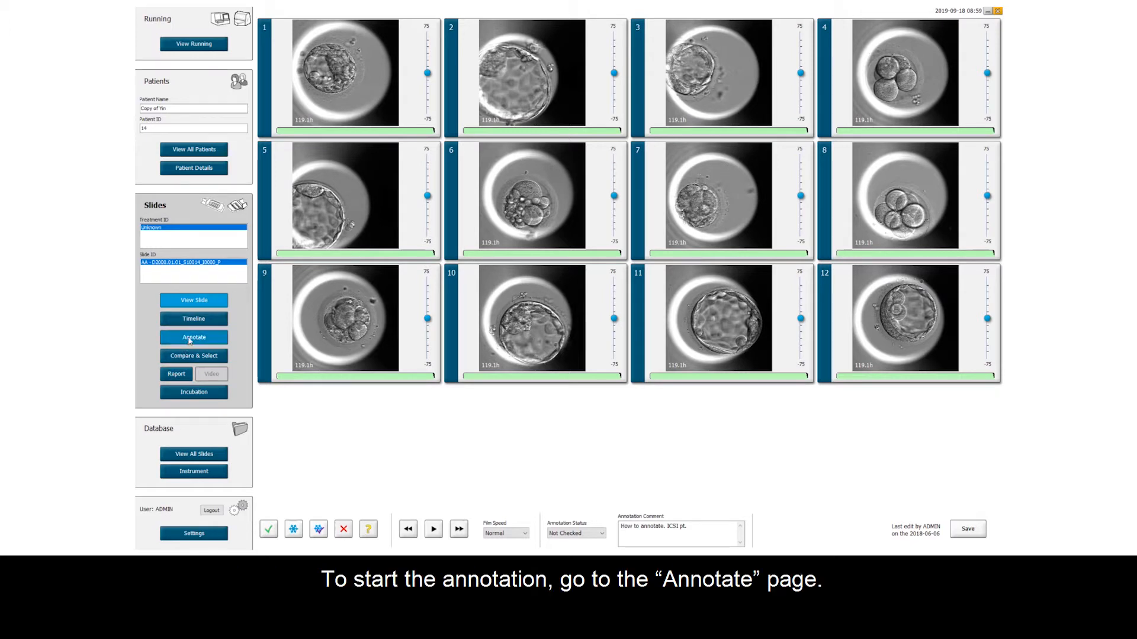
Start annotating well AA-1 with the KIDScore D5 v3 Annotation strategy
click(194, 337)
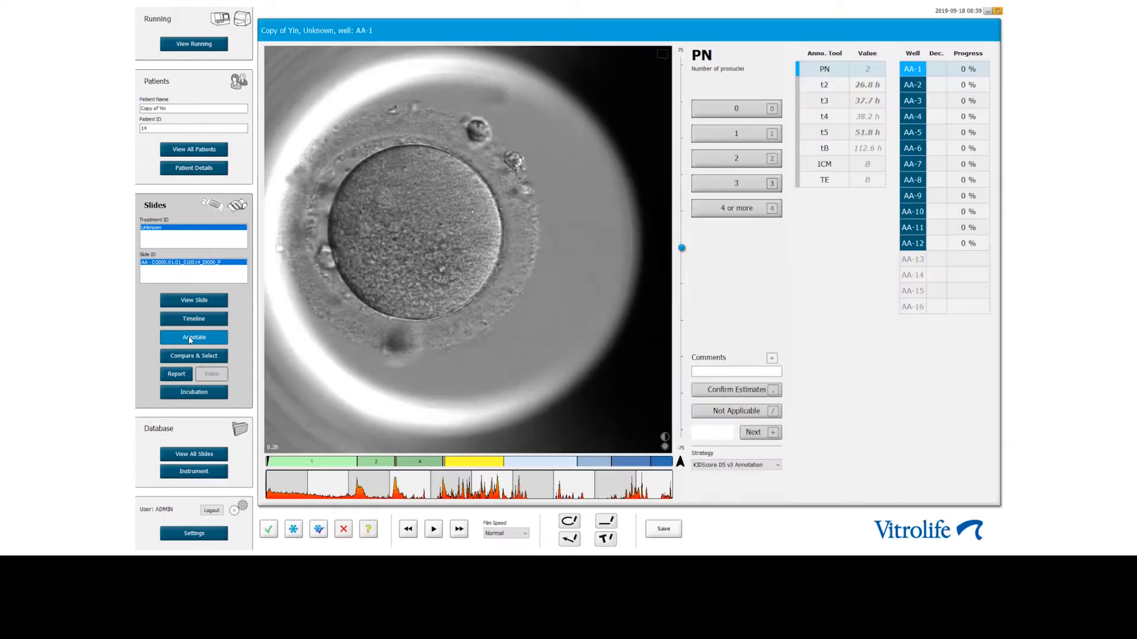
click(776, 464)
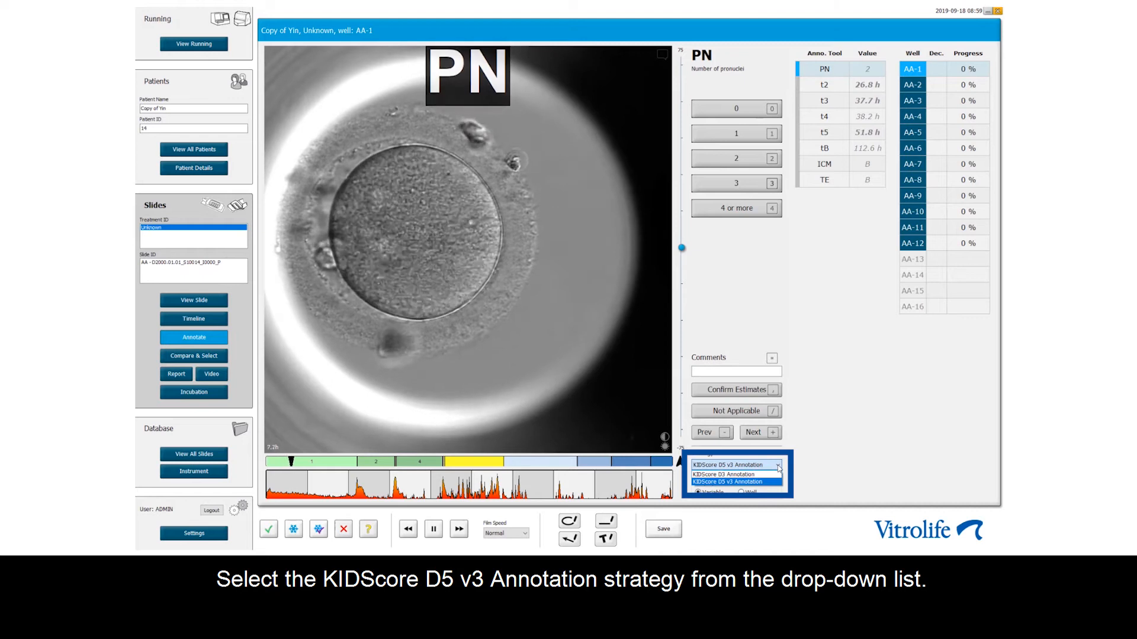
click(736, 480)
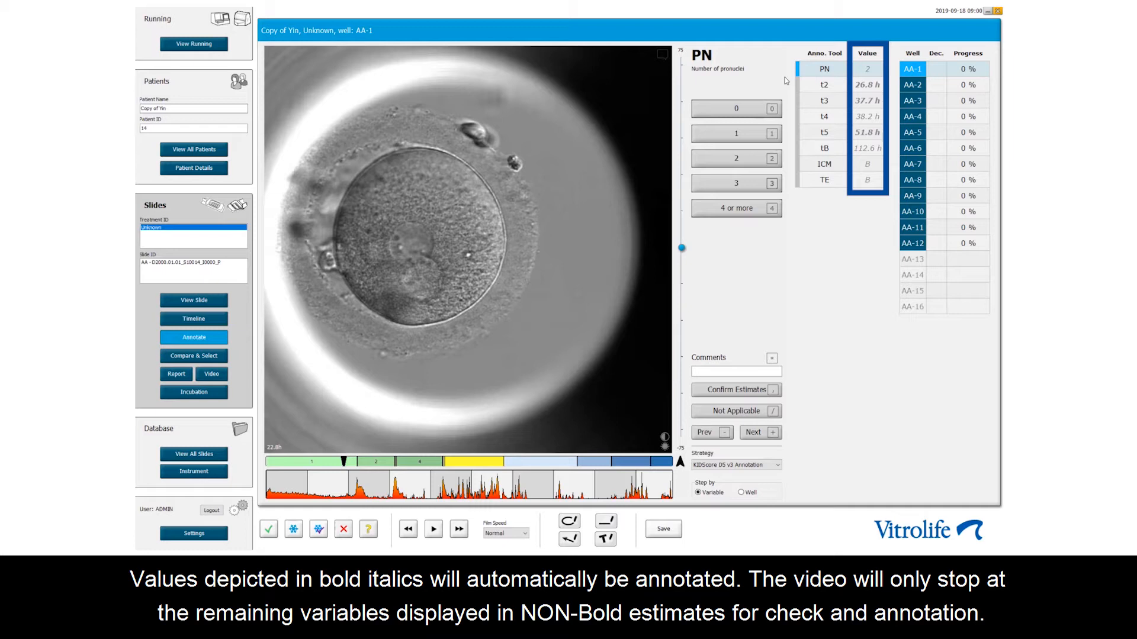
mouse_move(789, 118)
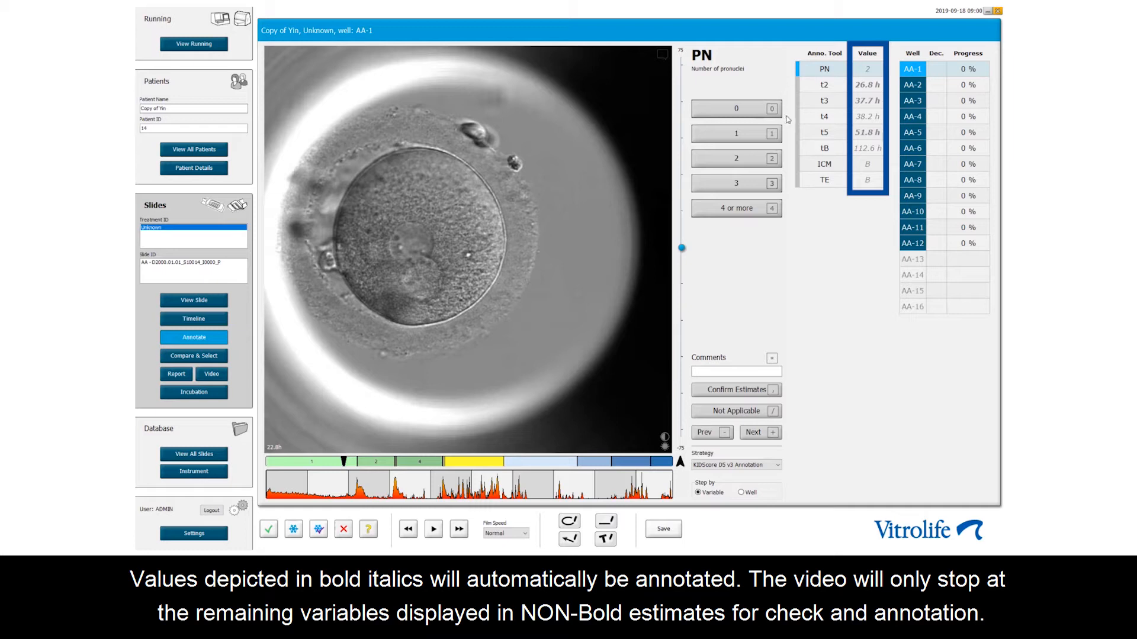
mouse_move(781, 128)
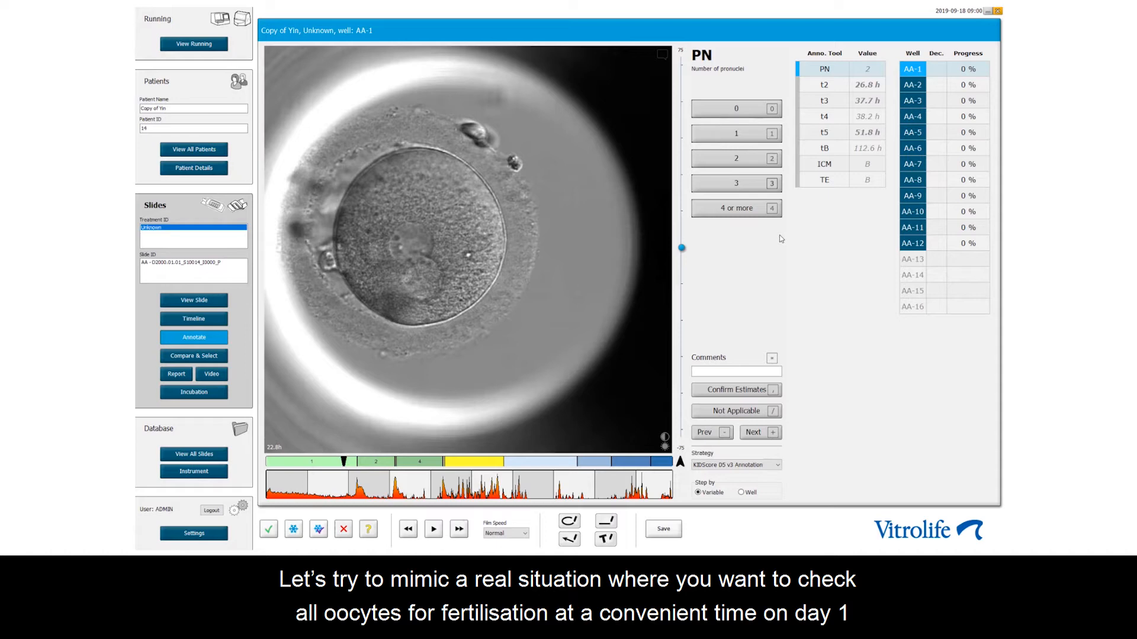
mouse_move(815, 443)
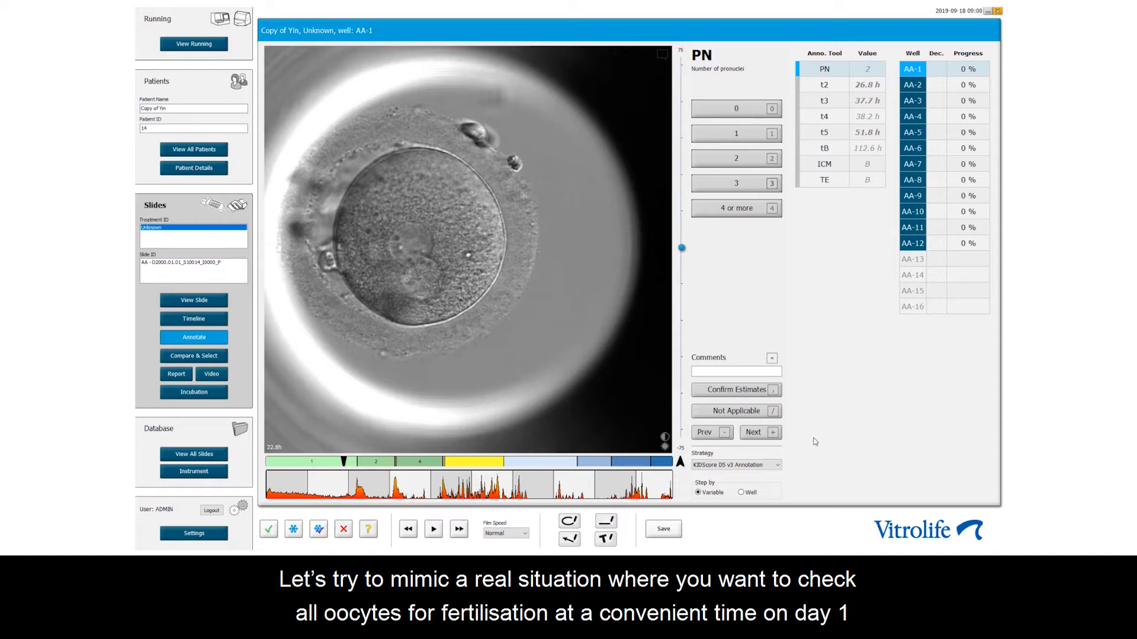
Step annotation by well so wells AA-1 to AA-12 get their PN number checked at 12%
click(740, 491)
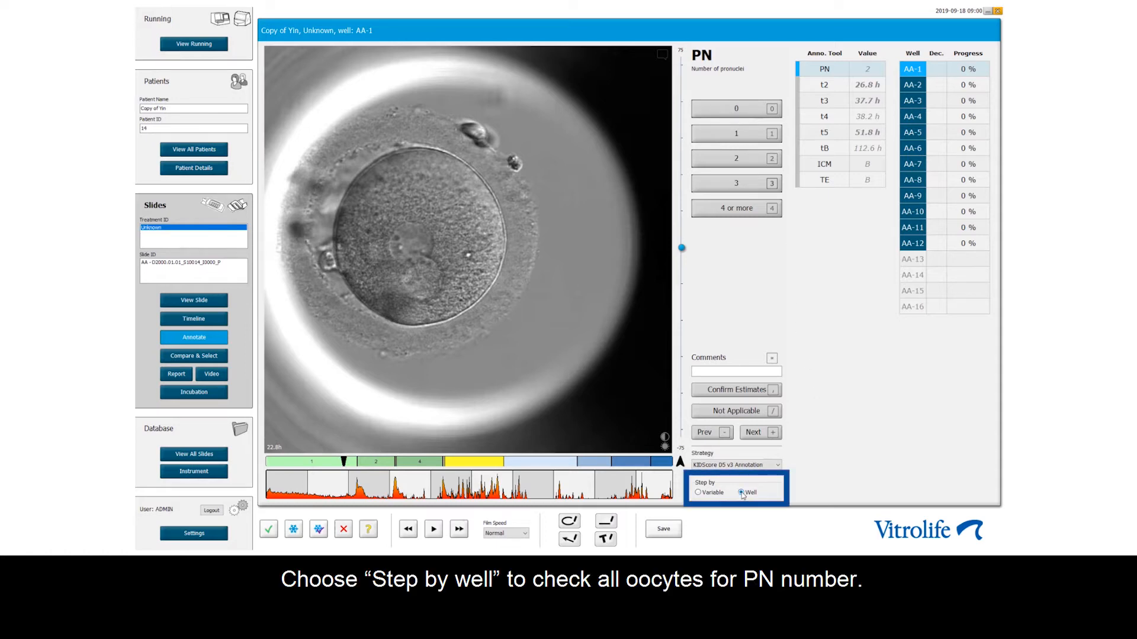
click(741, 492)
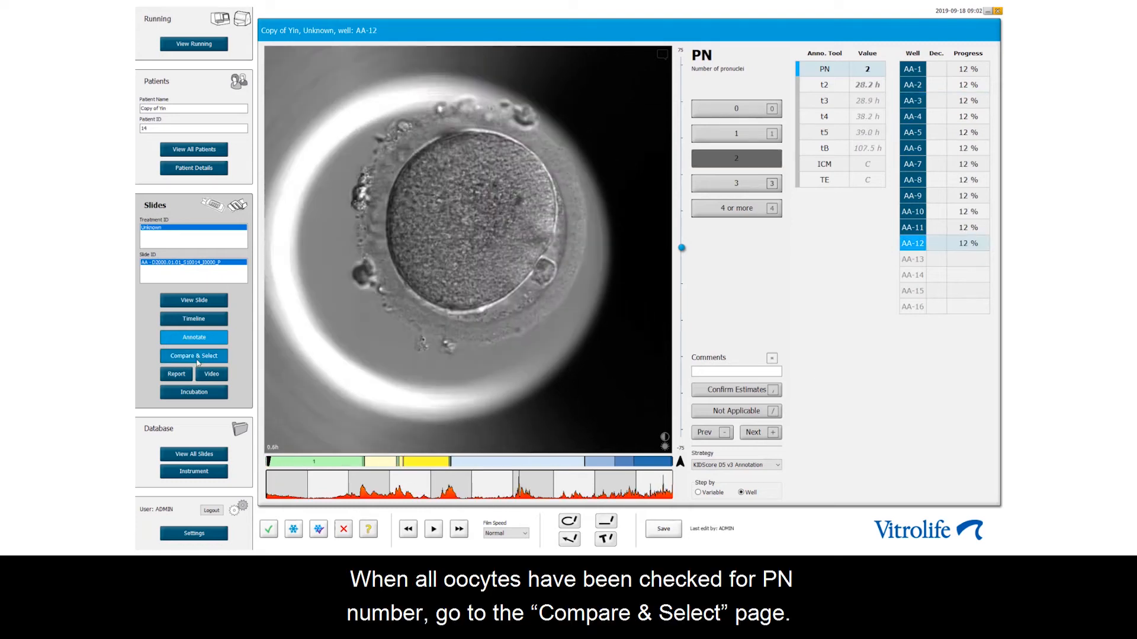
Review the PN information model in Compare & Select and exclude well AA-6 as not 2PN
click(194, 355)
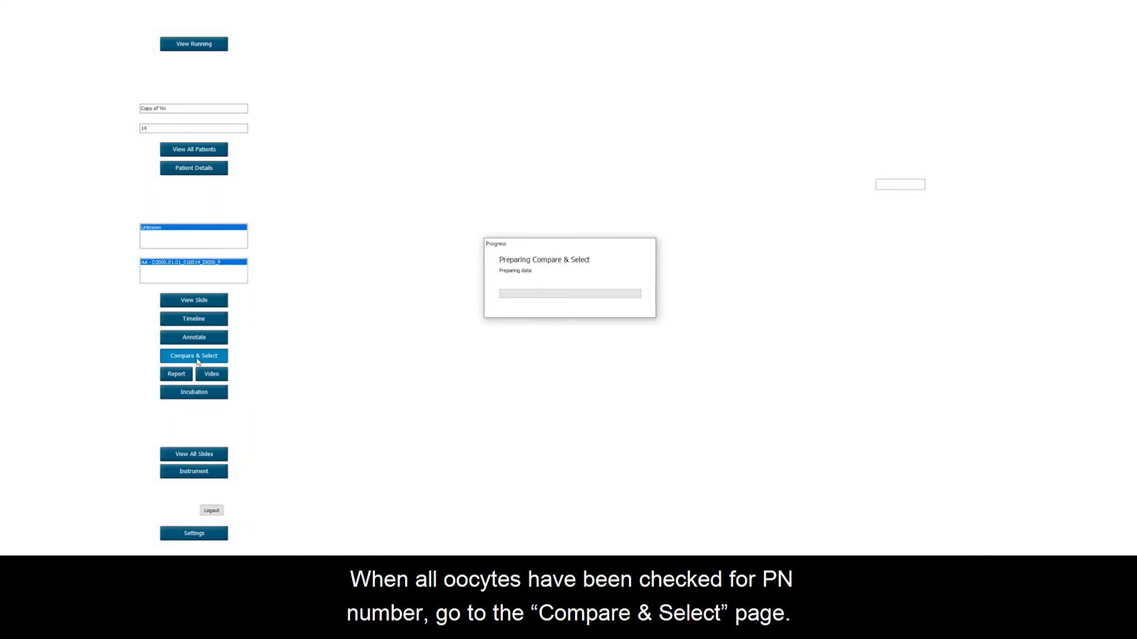
click(194, 355)
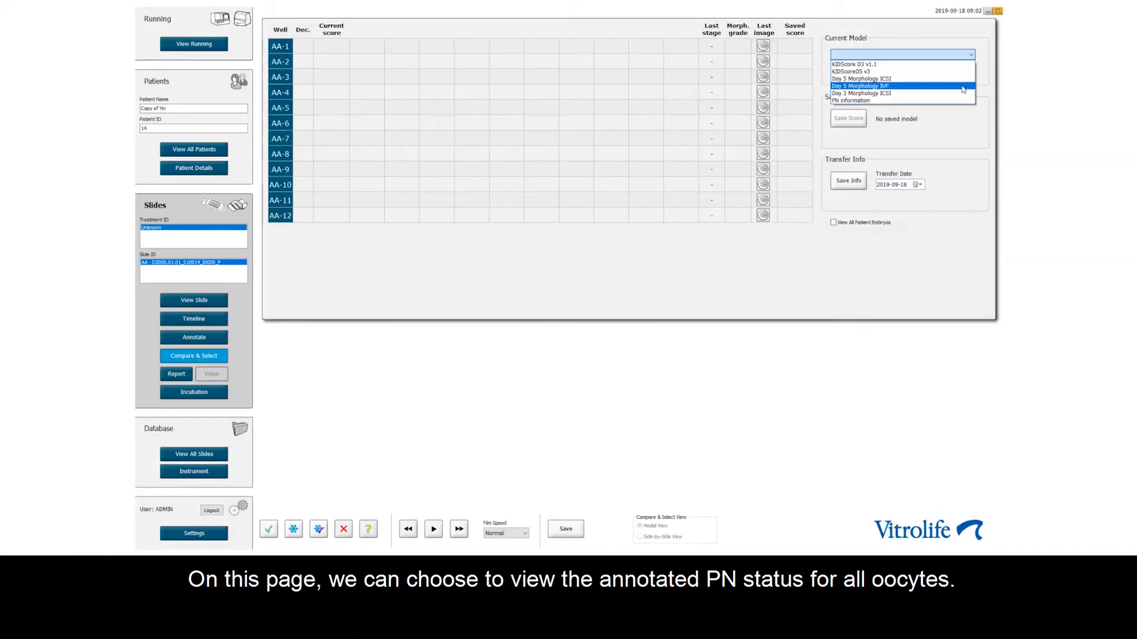
click(850, 100)
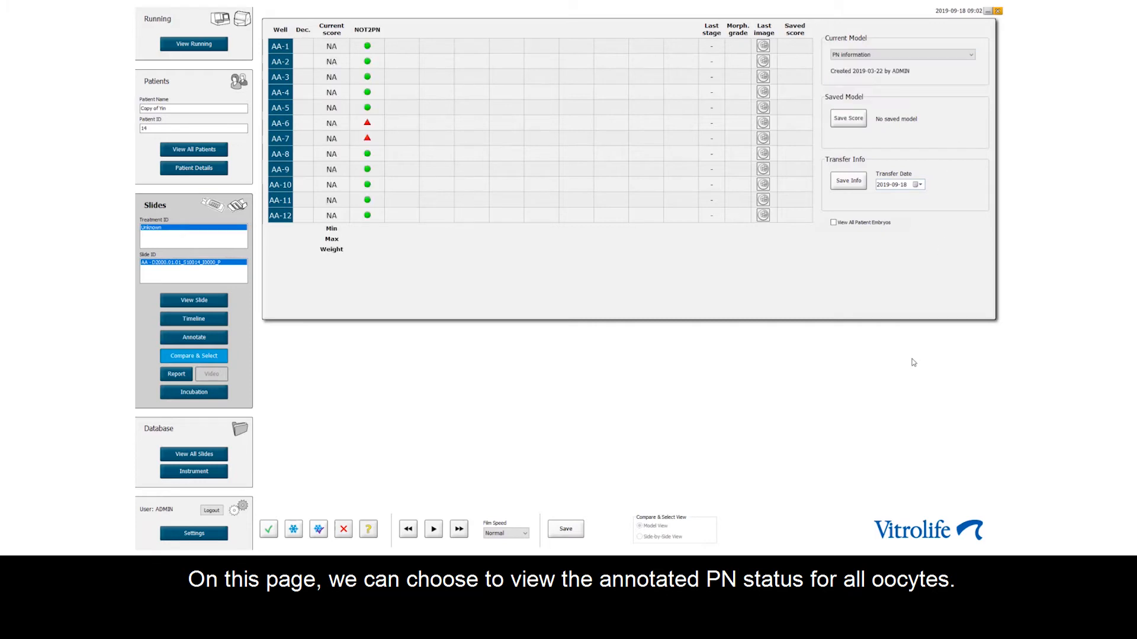
mouse_move(852, 351)
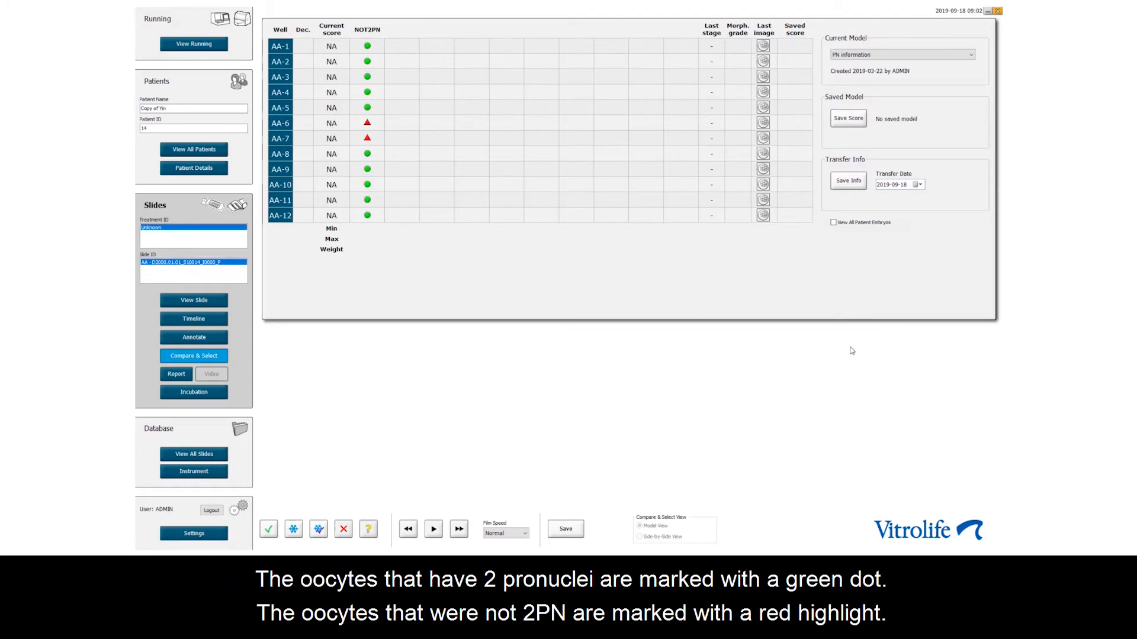
mouse_move(342, 122)
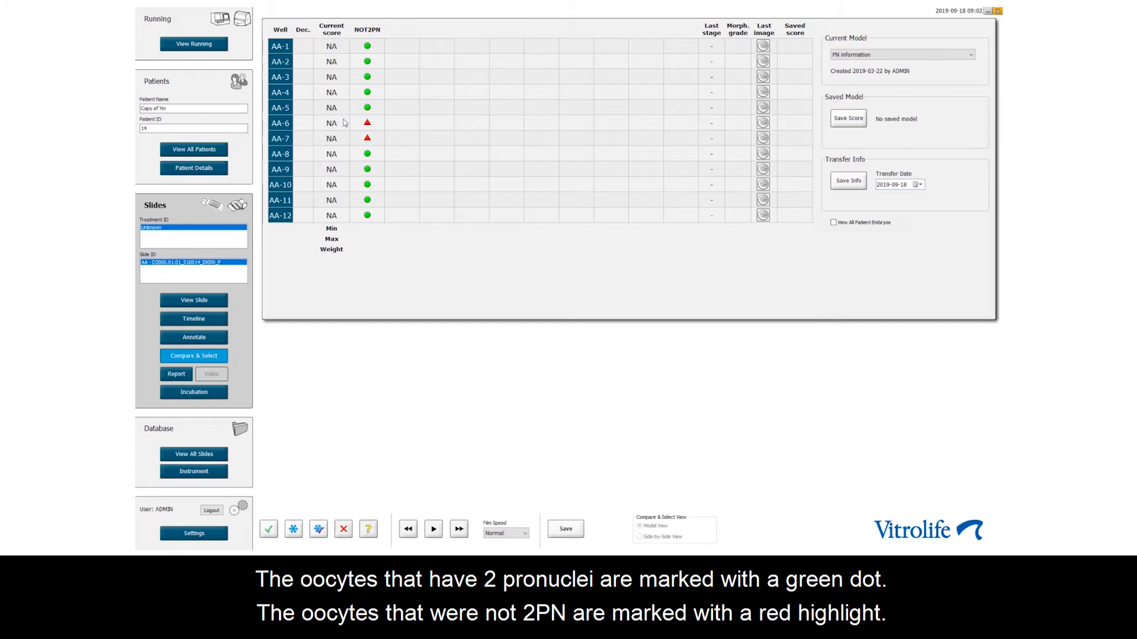
mouse_move(342, 113)
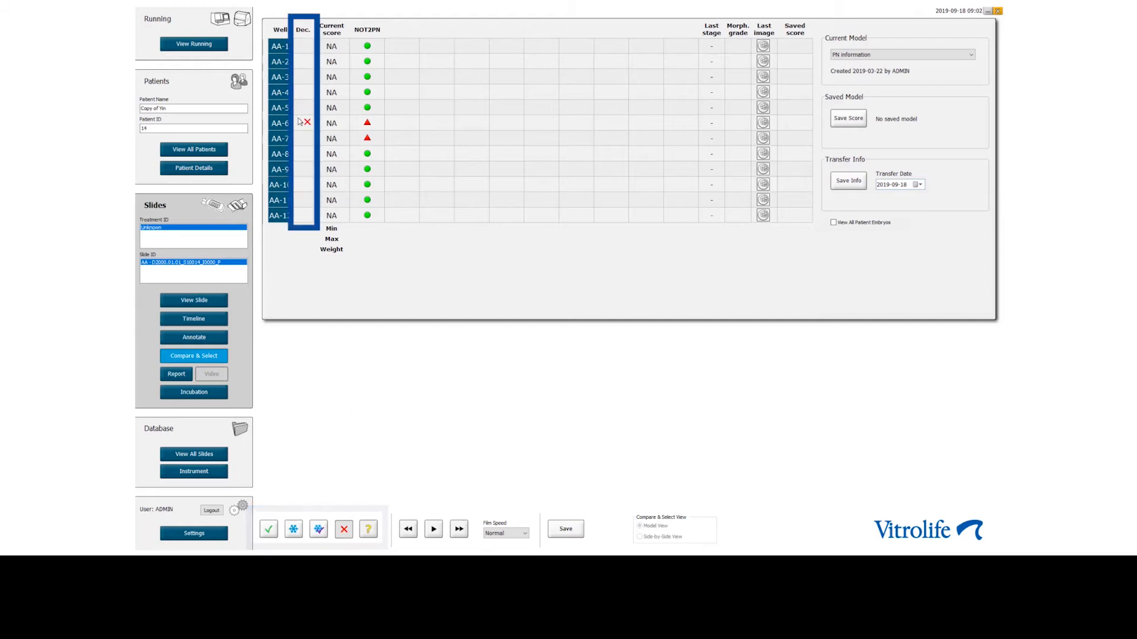
click(303, 137)
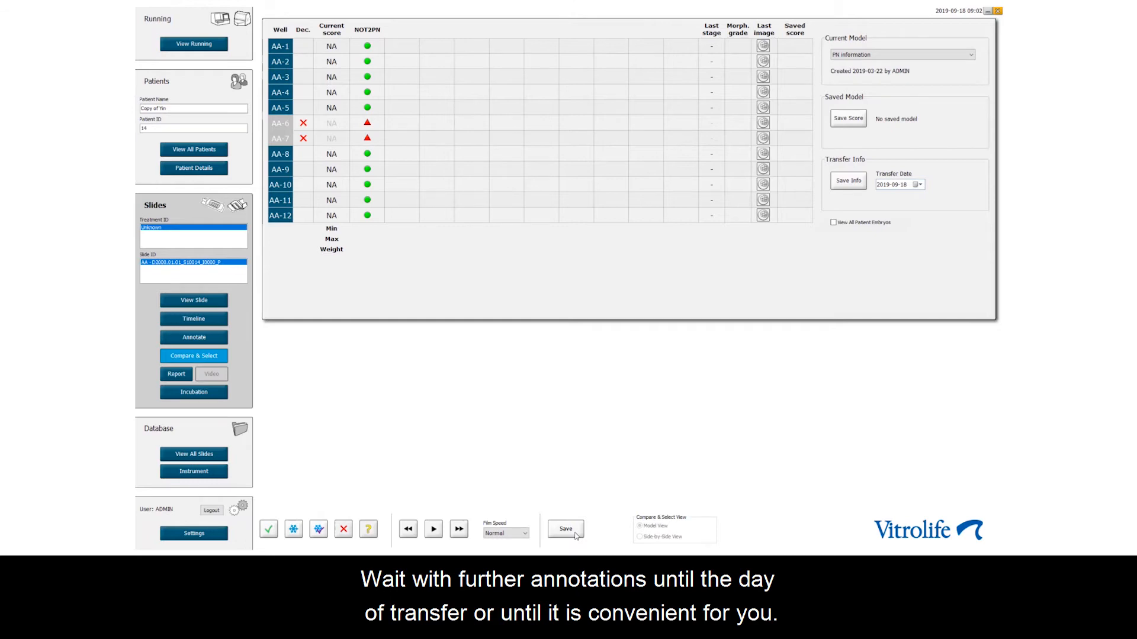
mouse_move(213, 310)
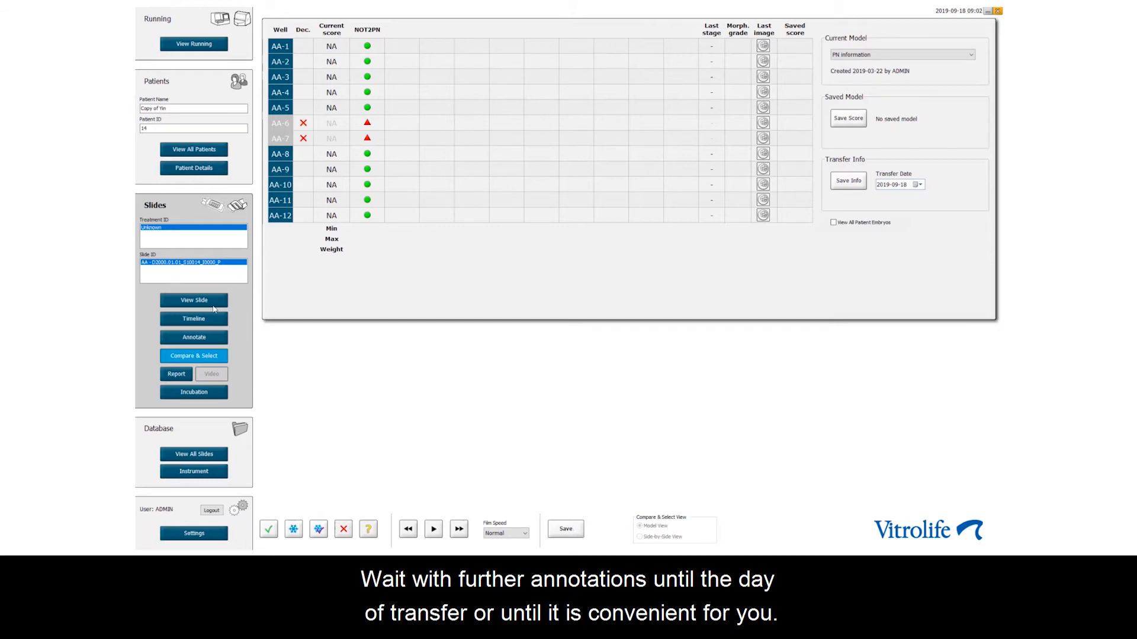
Mark undeveloped wells AA-4, AA-8 and AA-9 non-viable in the slide view and save the decisions
click(195, 301)
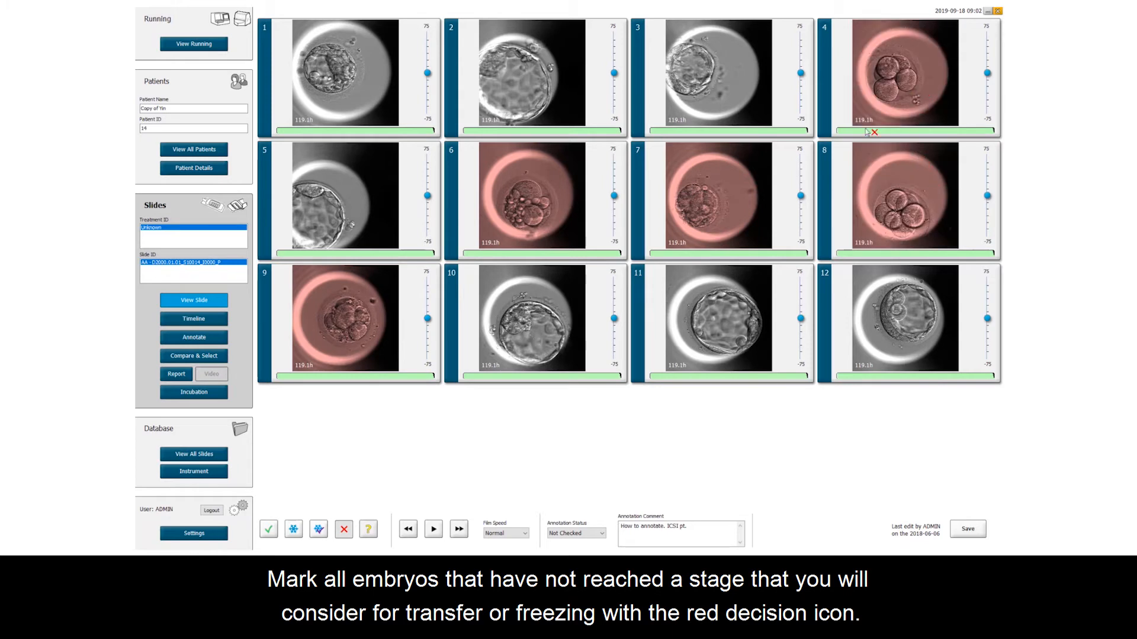
click(967, 529)
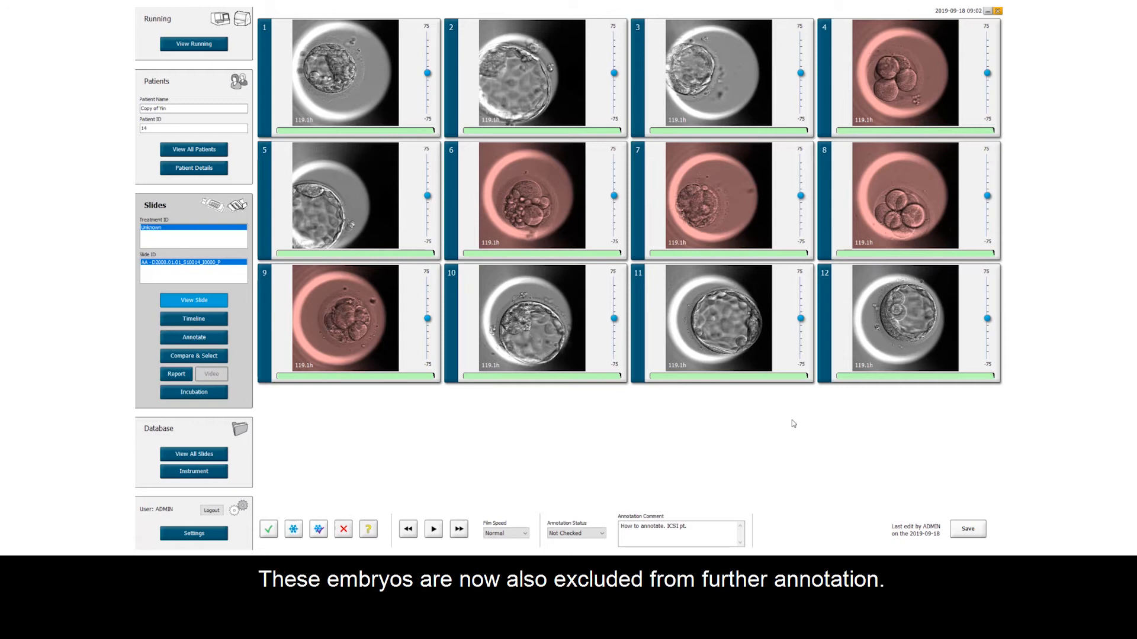
mouse_move(256, 332)
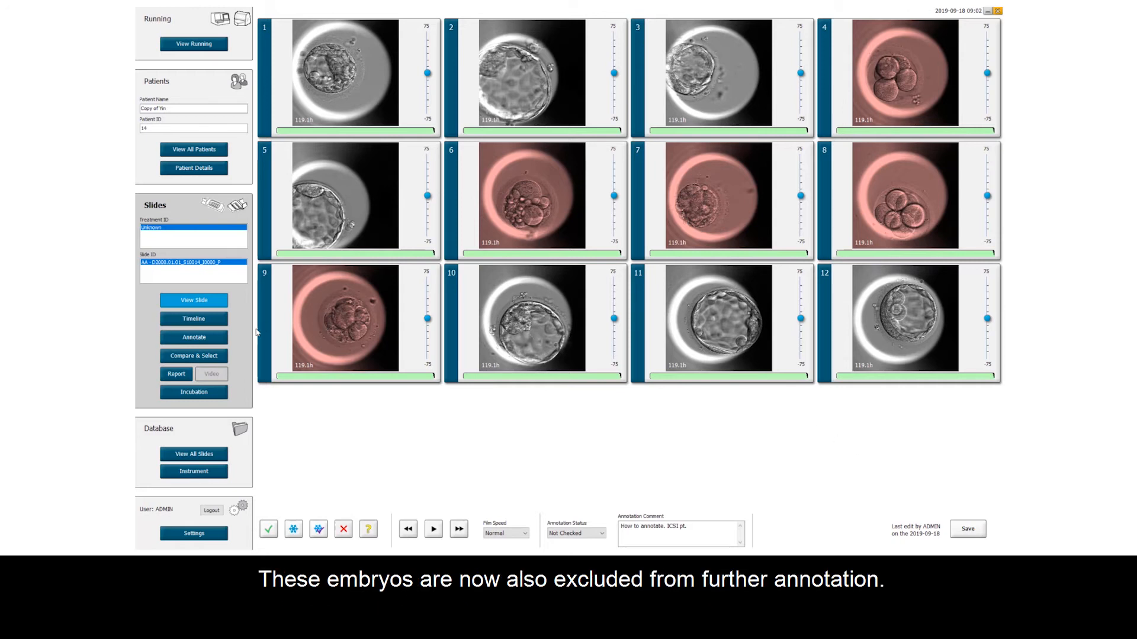
click(194, 338)
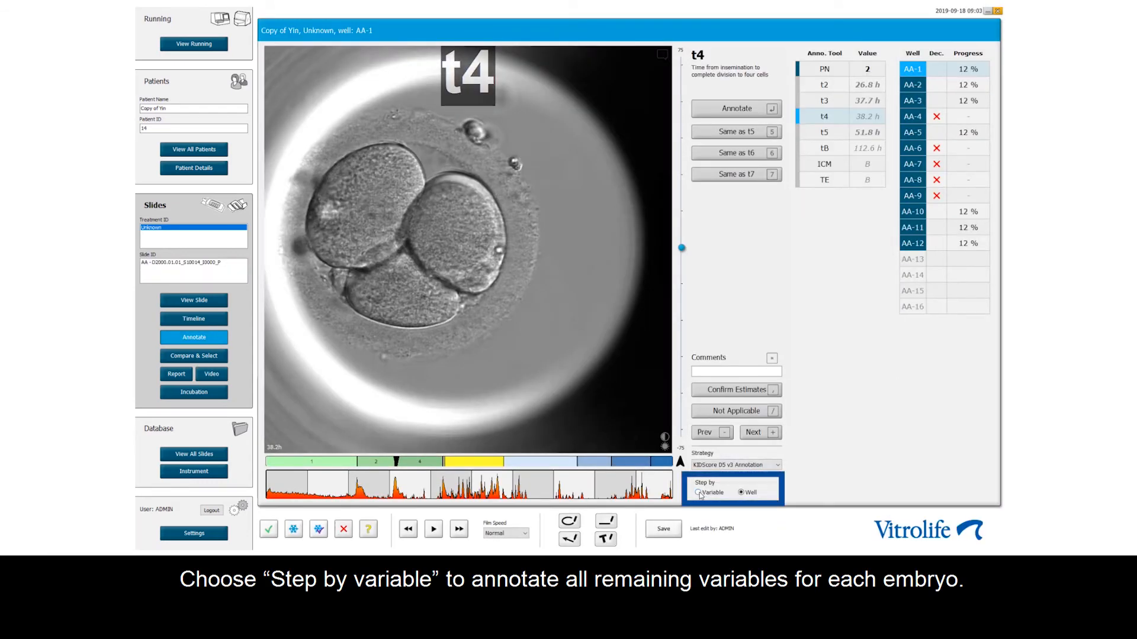
Step by variable, record t3 for AA-2 and confirm estimates so wells AA-1, AA-2, AA-3, AA-5 and AA-10 reach 100%
click(695, 491)
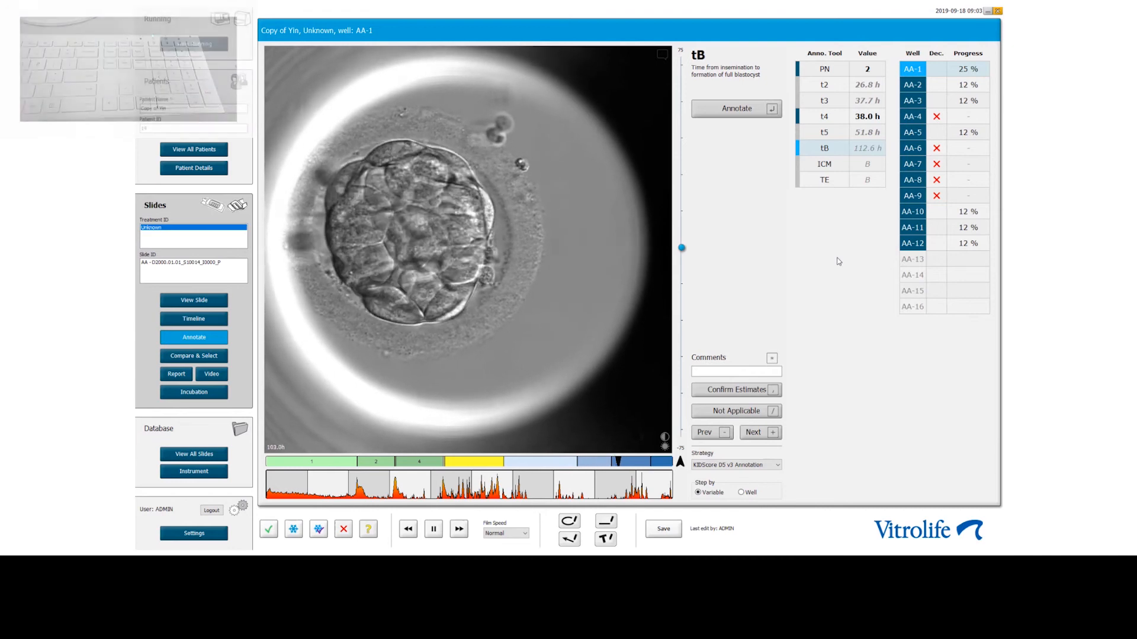
click(824, 164)
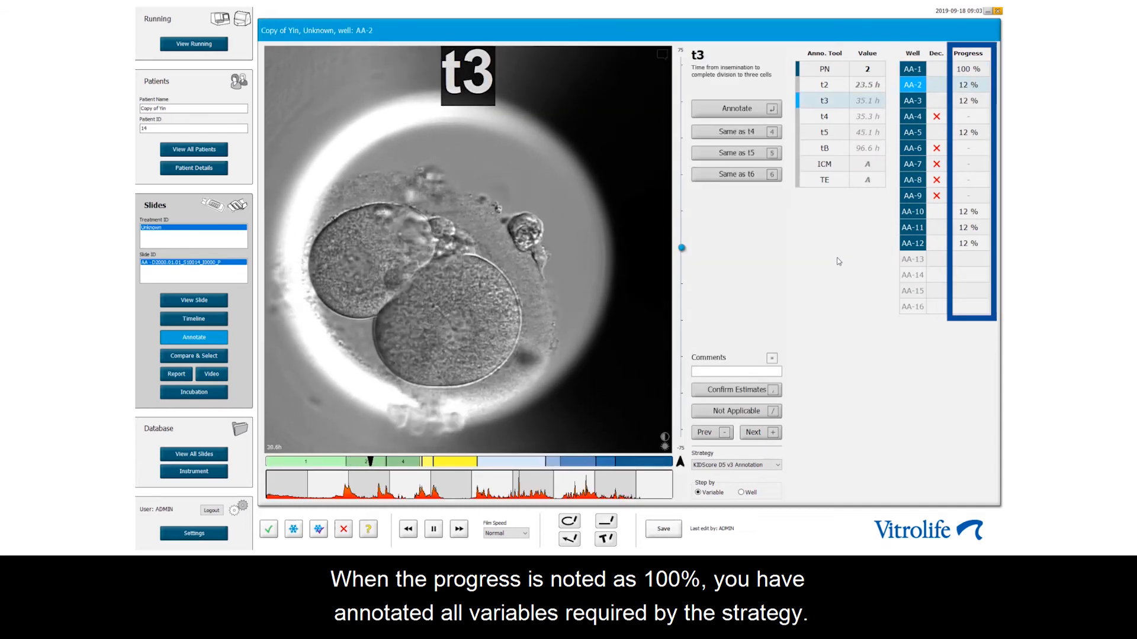
click(434, 528)
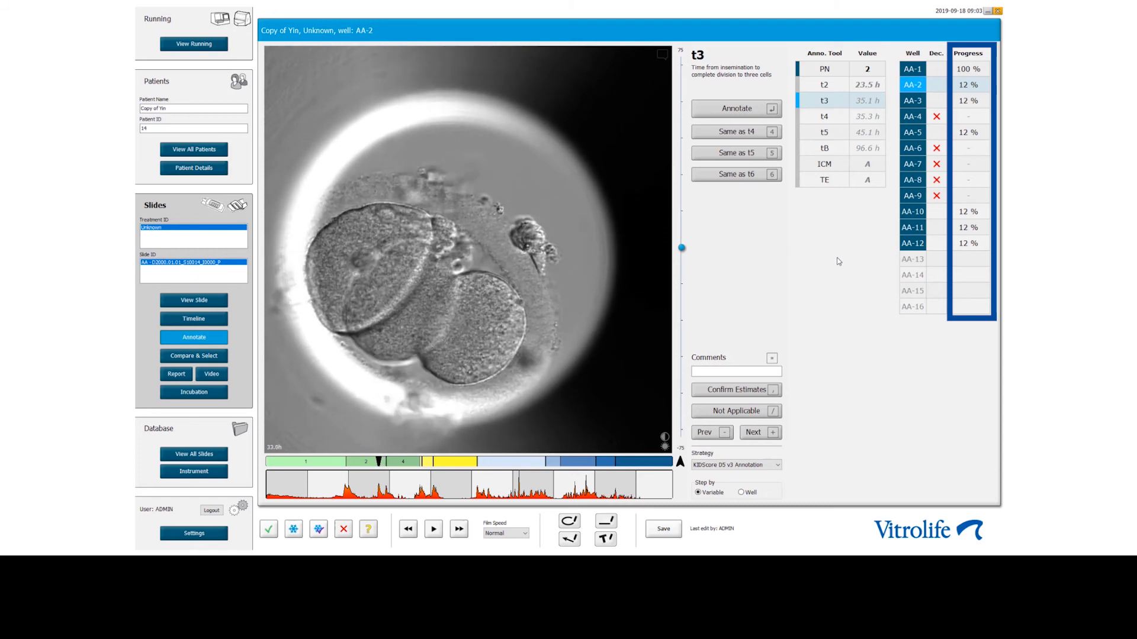
click(434, 528)
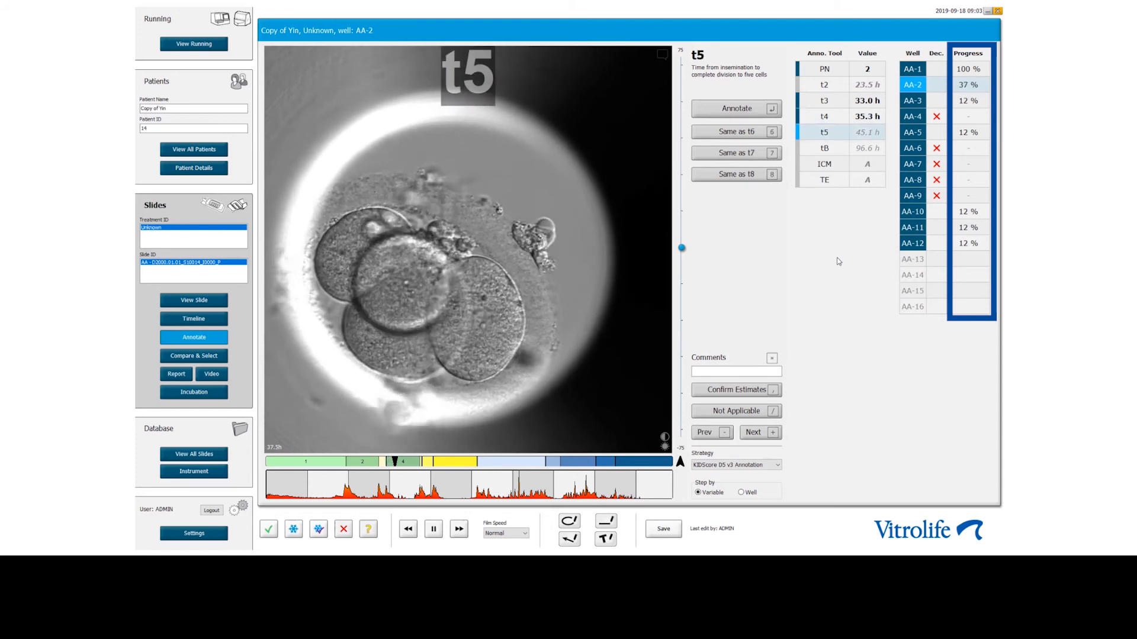
click(912, 227)
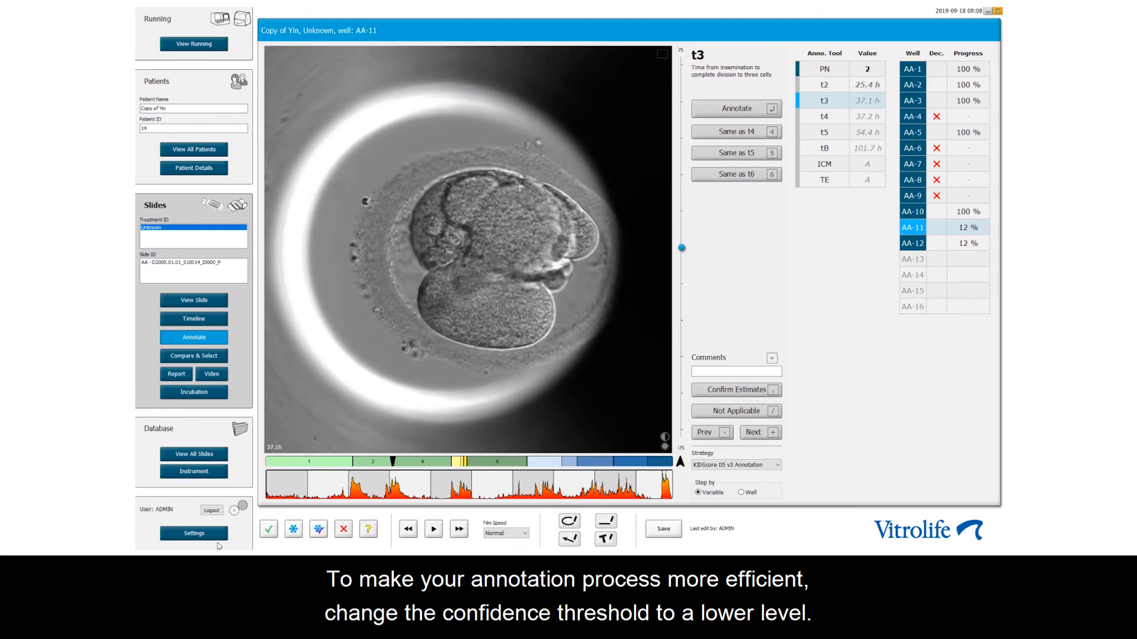
Lower the confidence threshold and finish annotating wells AA-11 and AA-12 to 100%
click(194, 533)
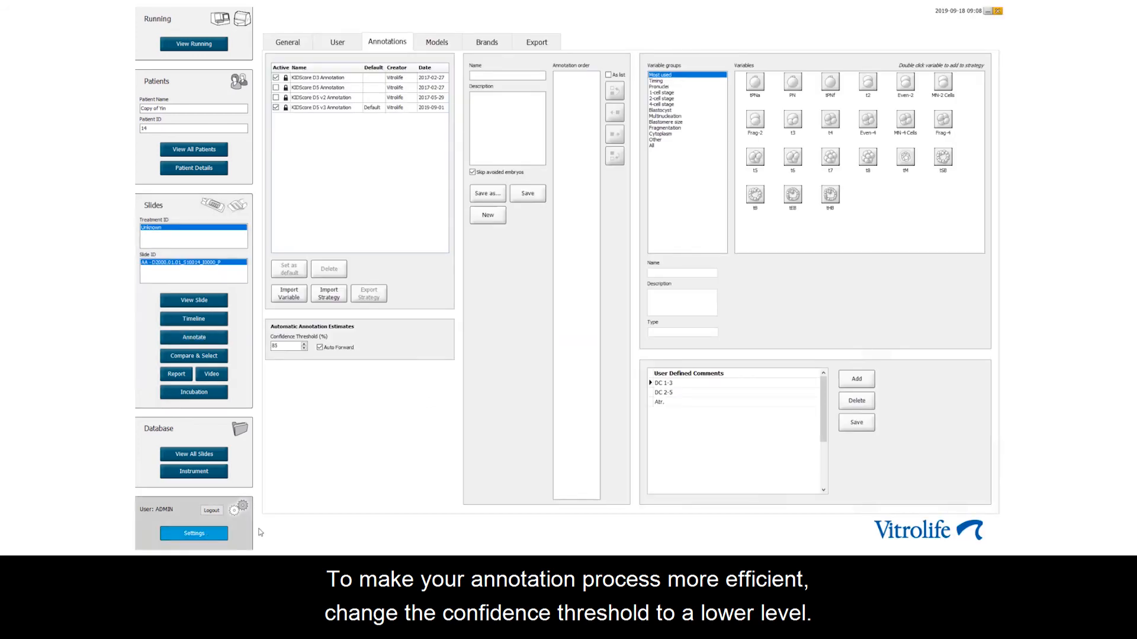
click(284, 346)
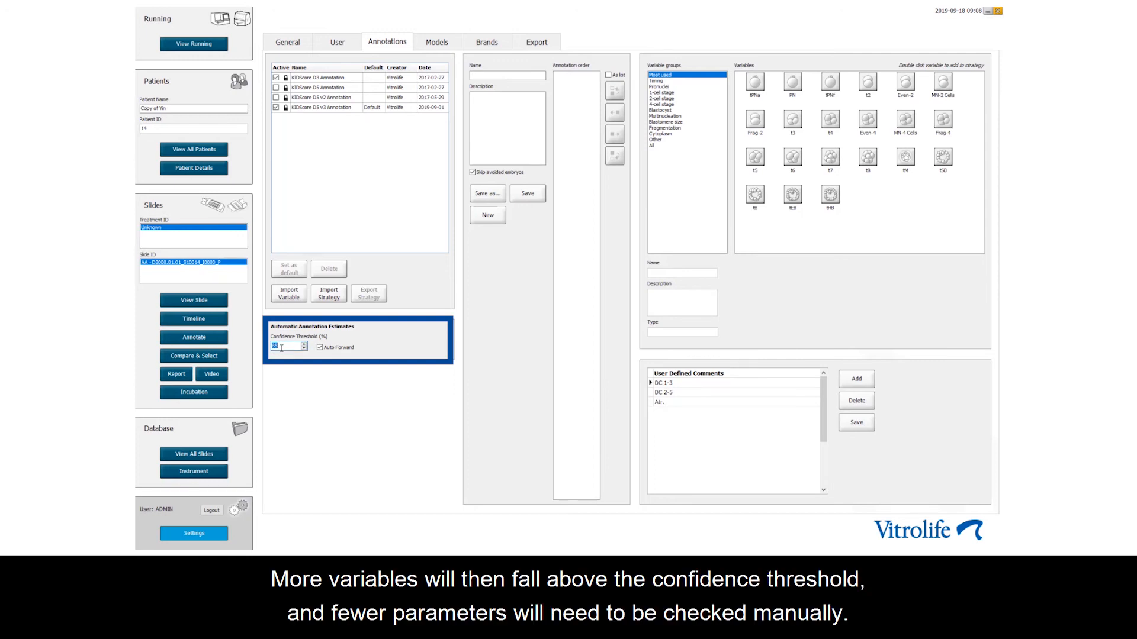
click(195, 337)
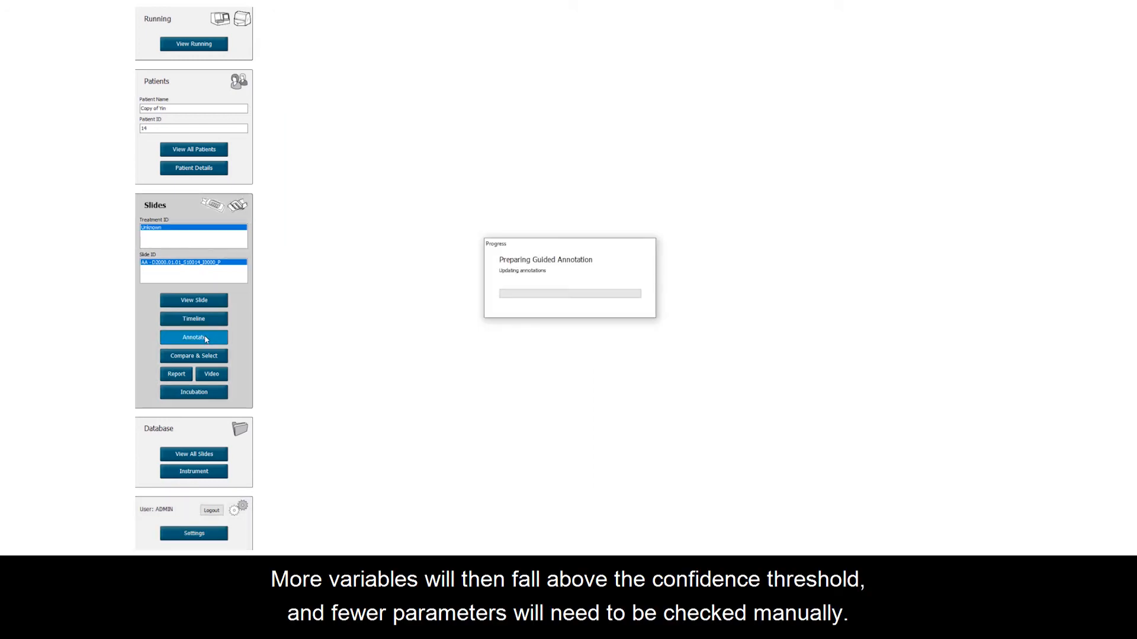
click(194, 336)
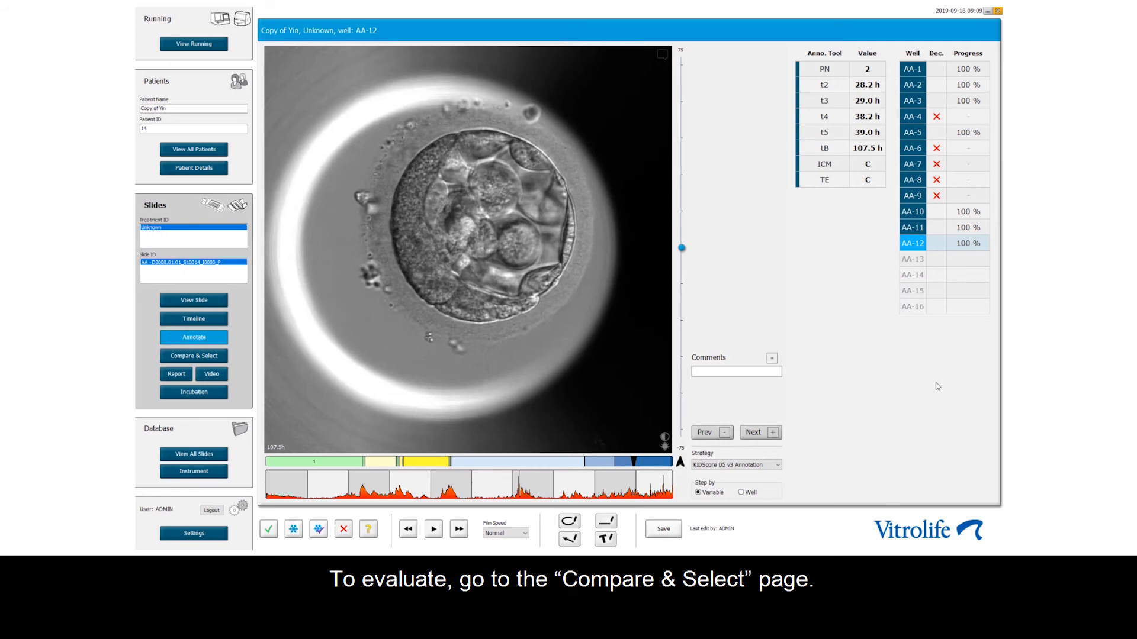
Rank the embryos in Compare & Select with the KIDScoreD5 v3 model, AA-2 scoring highest at 9
click(194, 355)
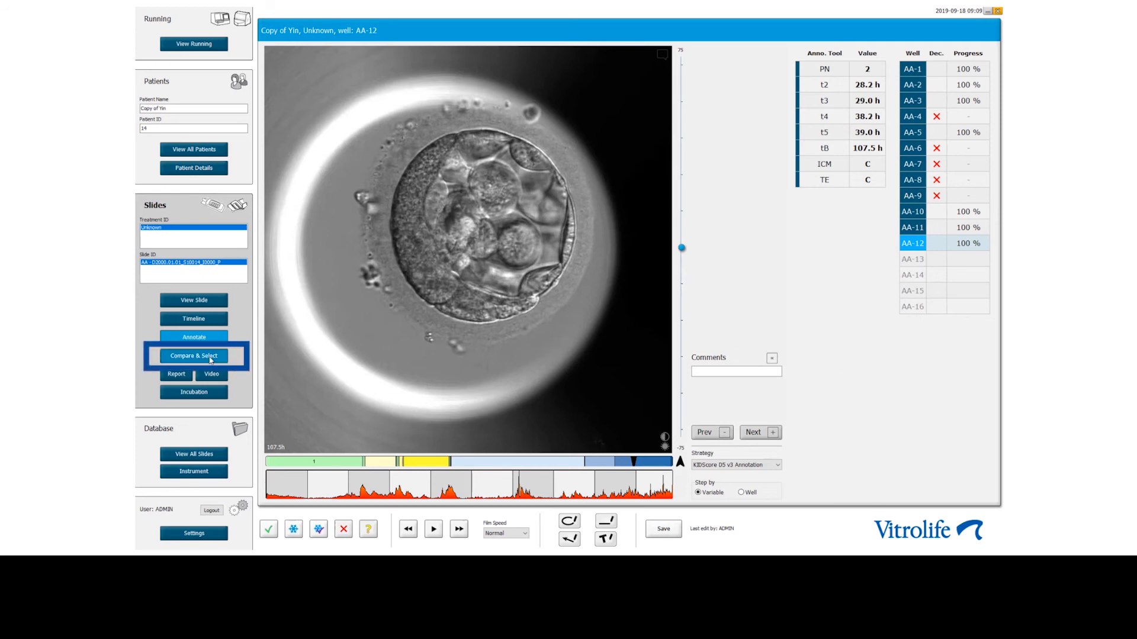
click(194, 355)
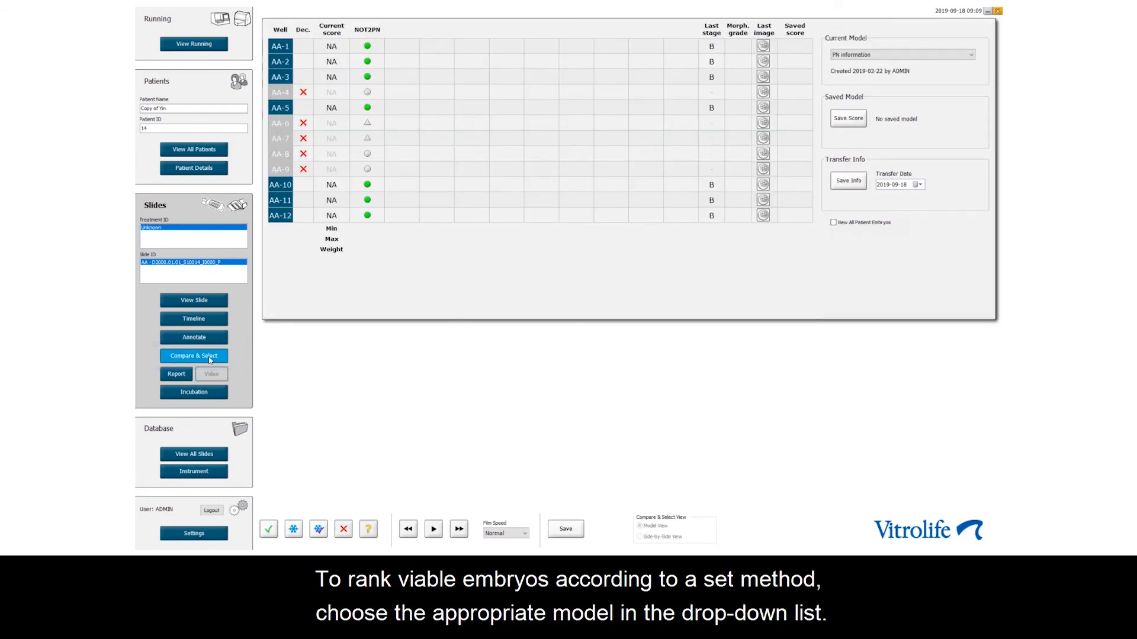
mouse_move(588, 118)
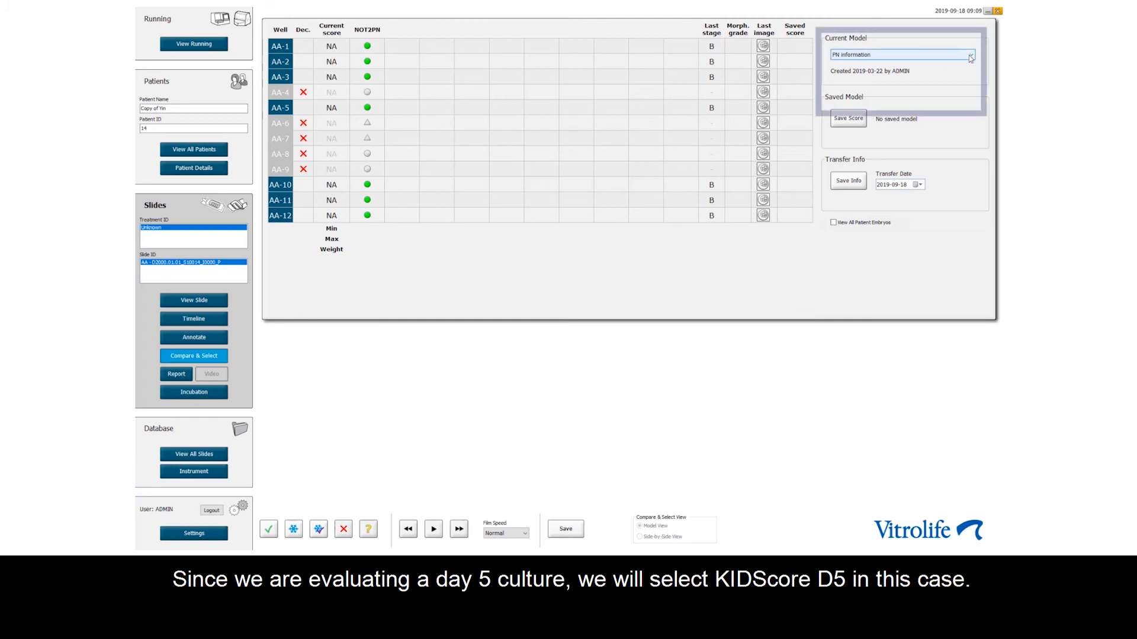
click(970, 55)
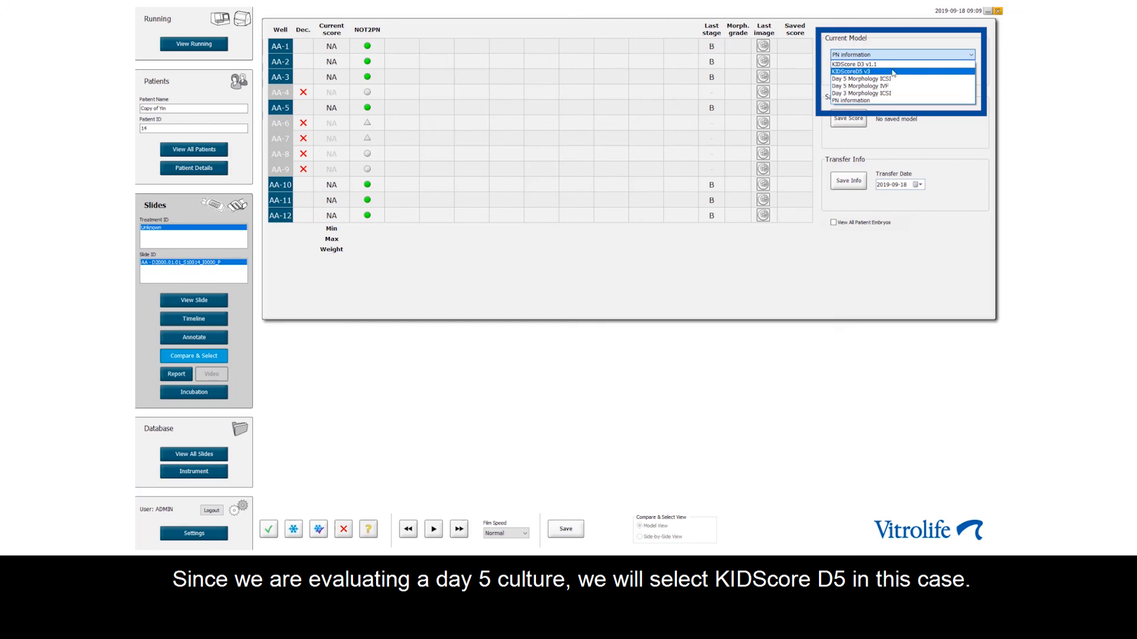
click(855, 68)
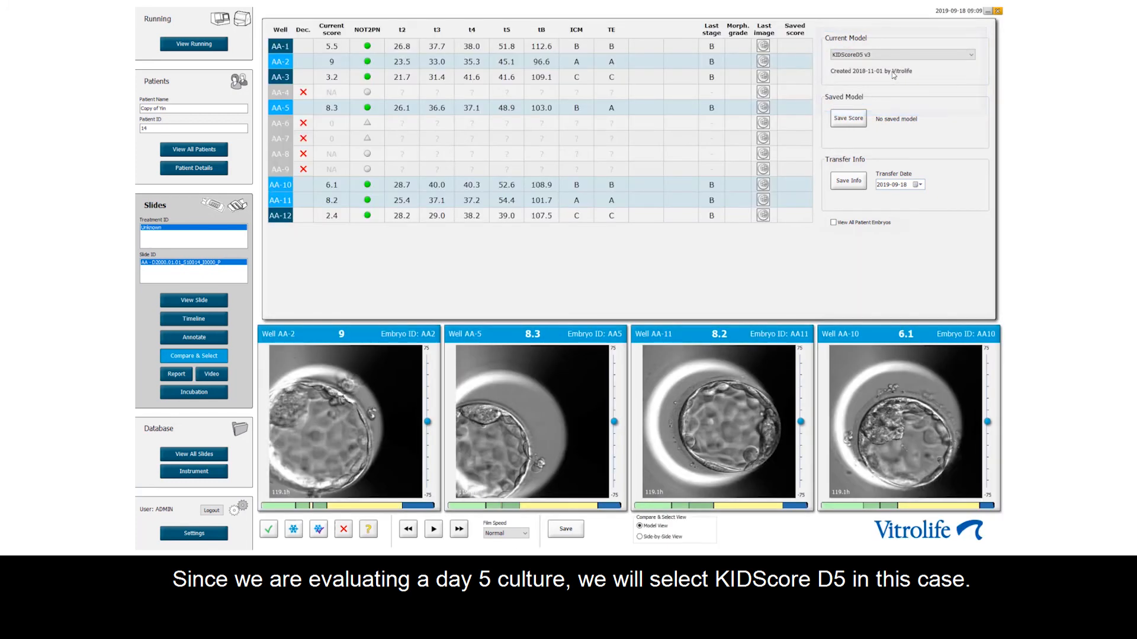